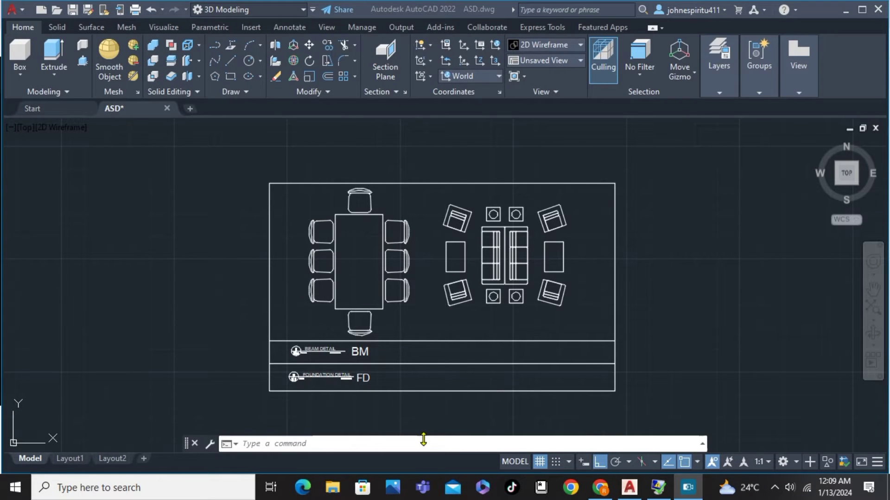
{"action": "mouse_move", "coordinate": [524, 236]}
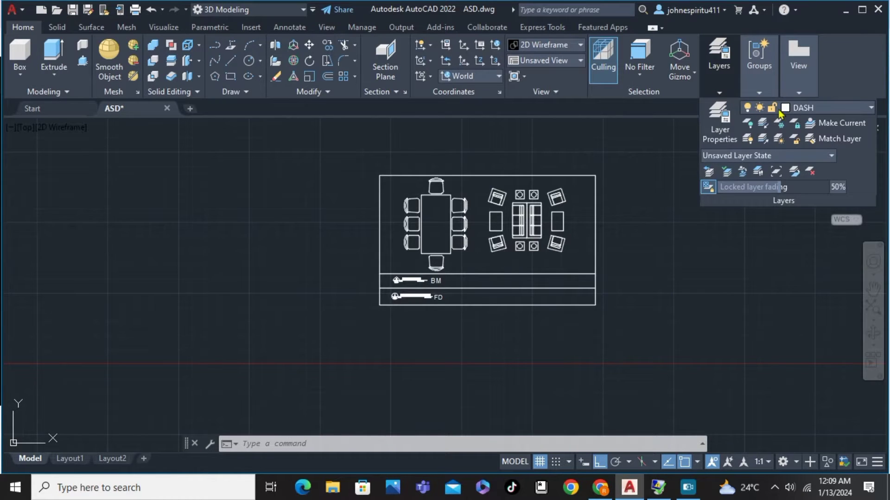
{"action": "mouse_move", "coordinate": [719, 130]}
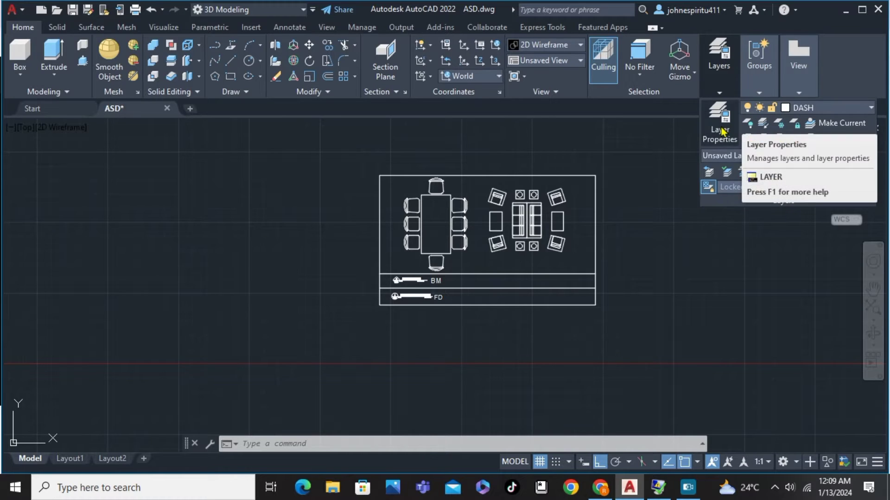
In the Layer Properties Manager, create a new layer named DASH LINES.
{"action": "left_click", "coordinate": [720, 117]}
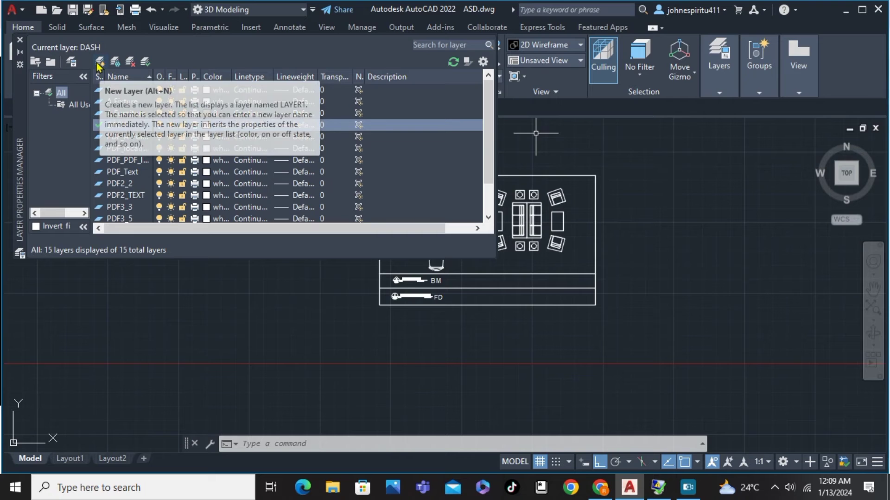
{"action": "left_click", "coordinate": [97, 62]}
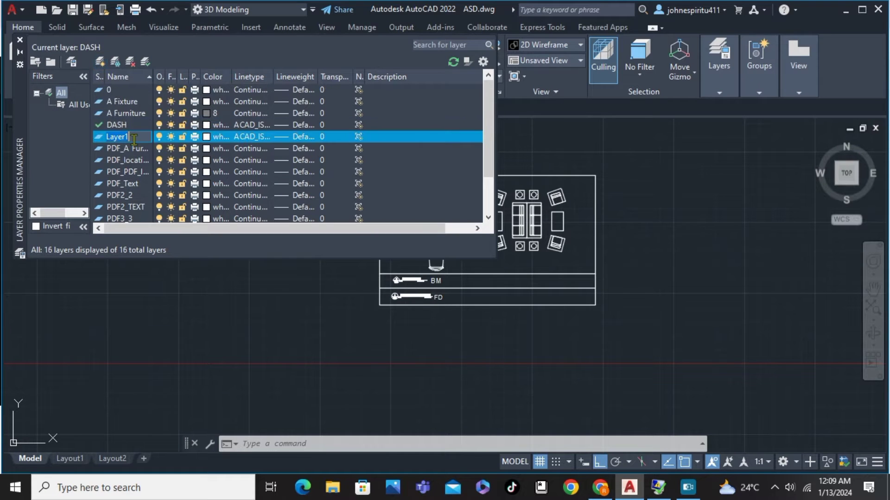
{"action": "type", "text": "D"}
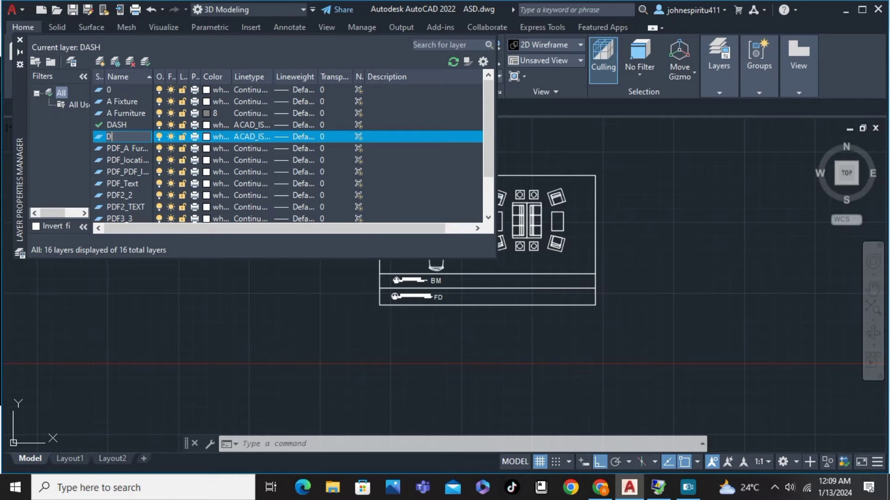
{"action": "type", "text": "ASH LINESS"}
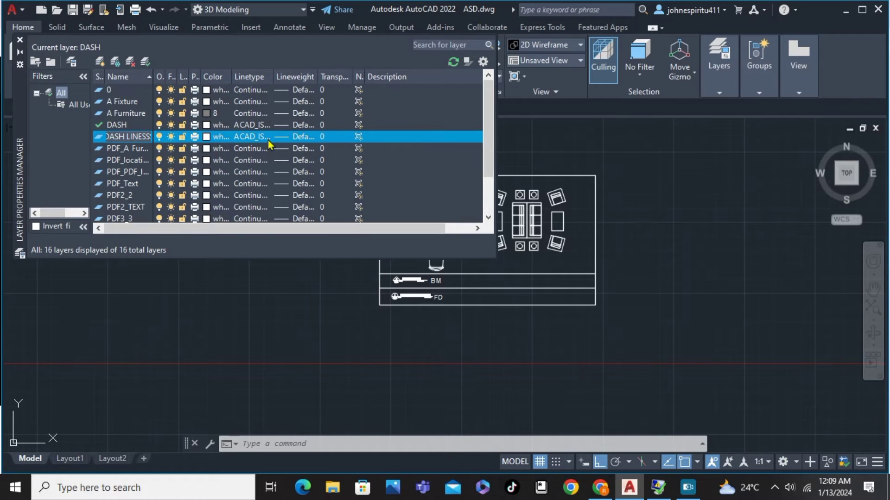
{"action": "mouse_move", "coordinate": [249, 138]}
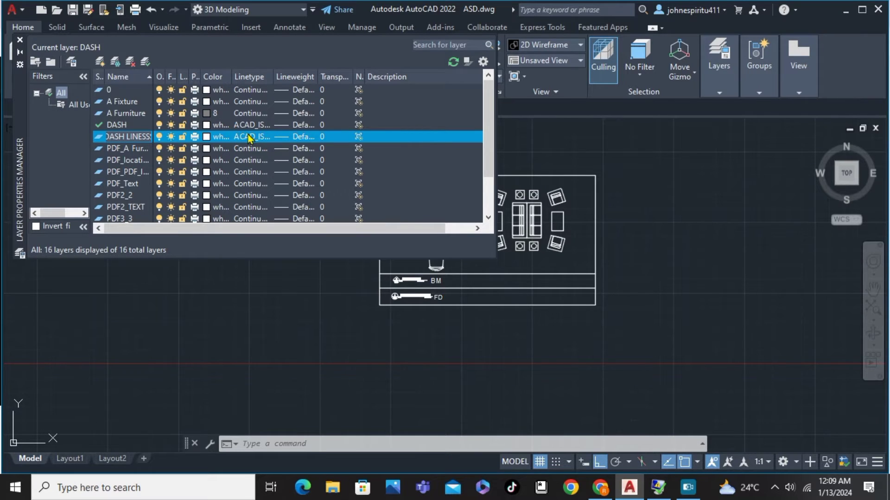
Load and reload the ACAD_ISO02W100 linetype and assign it to the DASH LINES layer.
{"action": "left_click", "coordinate": [250, 136]}
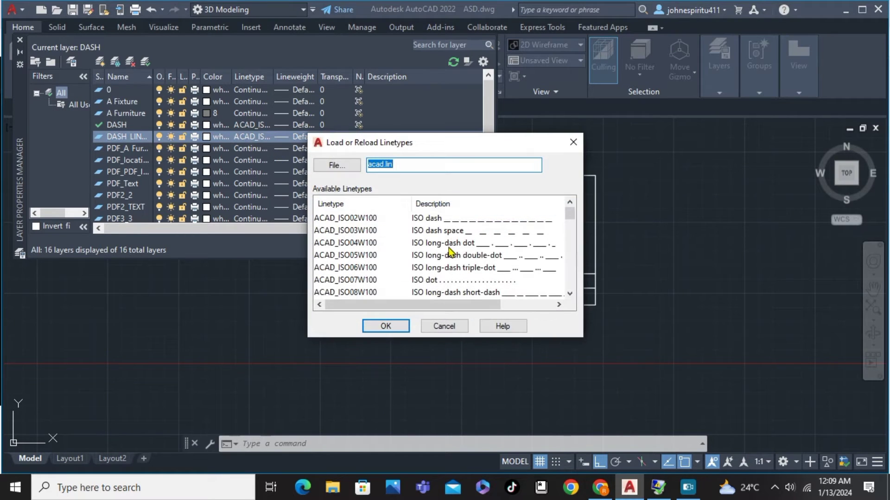
{"action": "mouse_move", "coordinate": [432, 222]}
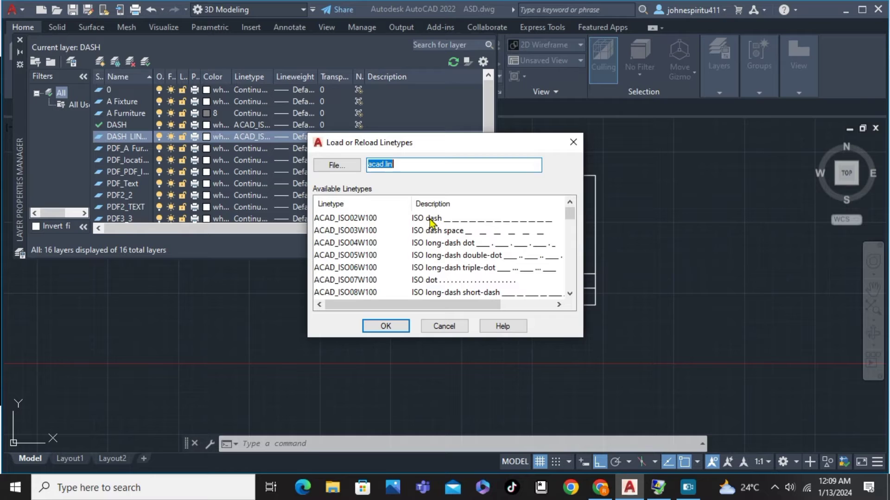
{"action": "left_click", "coordinate": [345, 218]}
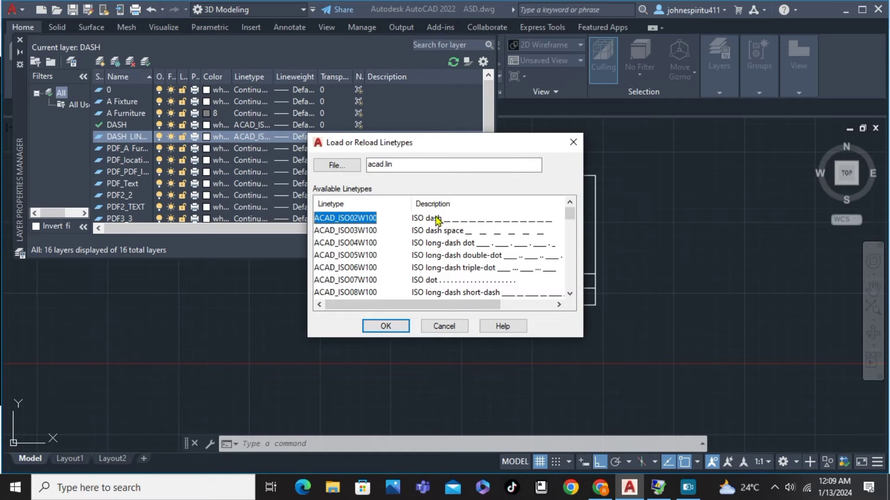
{"action": "left_click", "coordinate": [385, 326]}
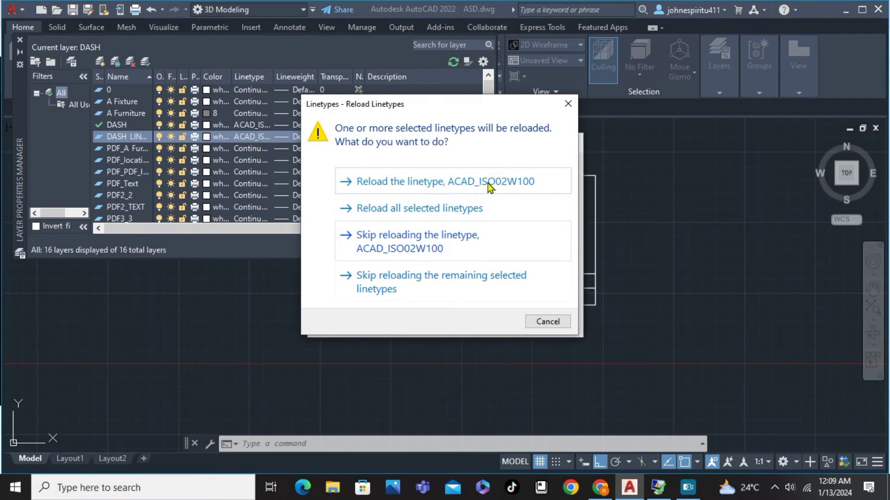
{"action": "mouse_move", "coordinate": [402, 190]}
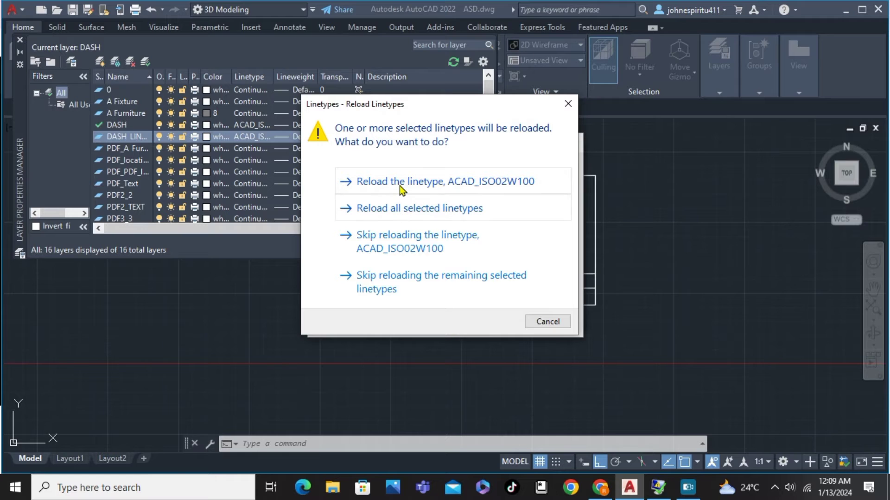
{"action": "left_click", "coordinate": [404, 181]}
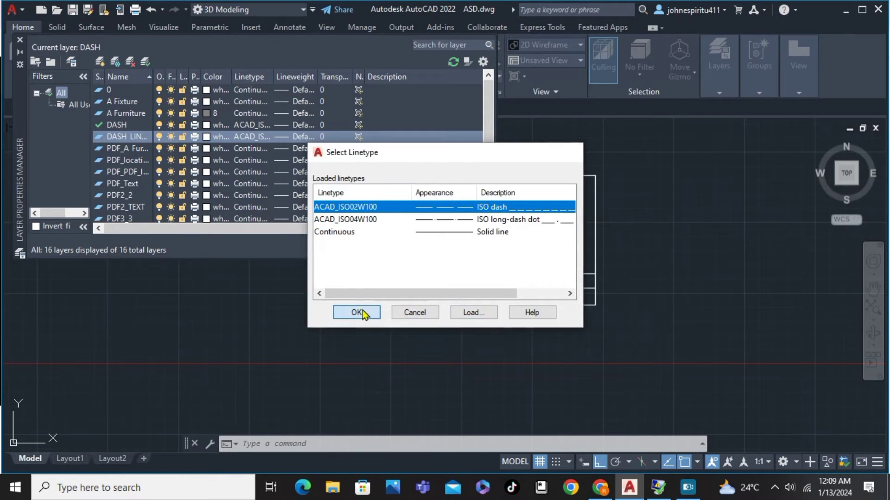
{"action": "left_click", "coordinate": [357, 313]}
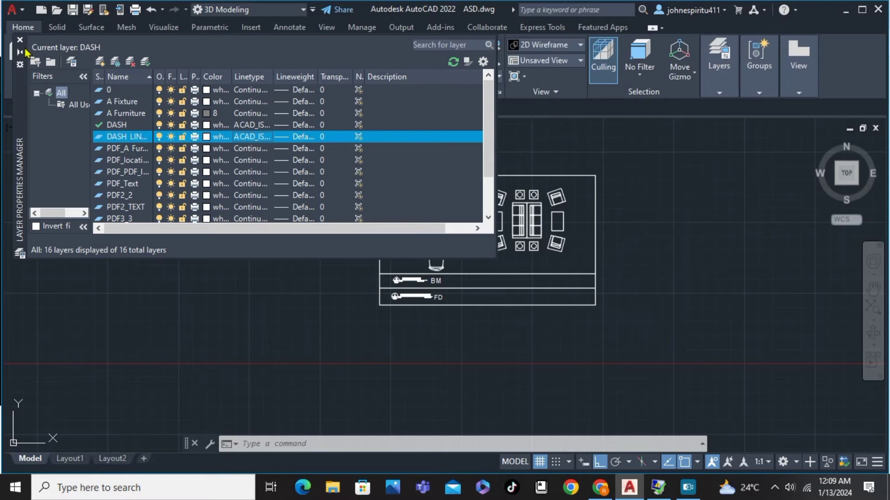
Close the Layer Properties Manager and start the LINE command.
{"action": "left_click", "coordinate": [17, 39]}
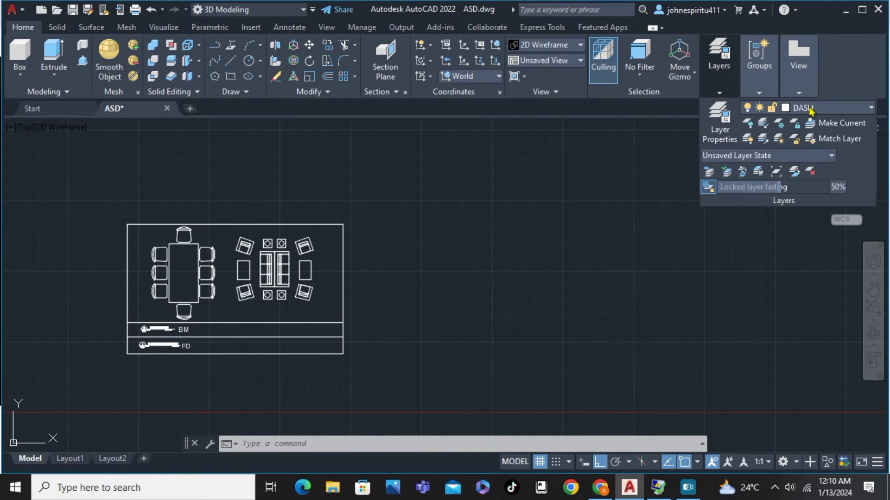
{"action": "left_click", "coordinate": [872, 108]}
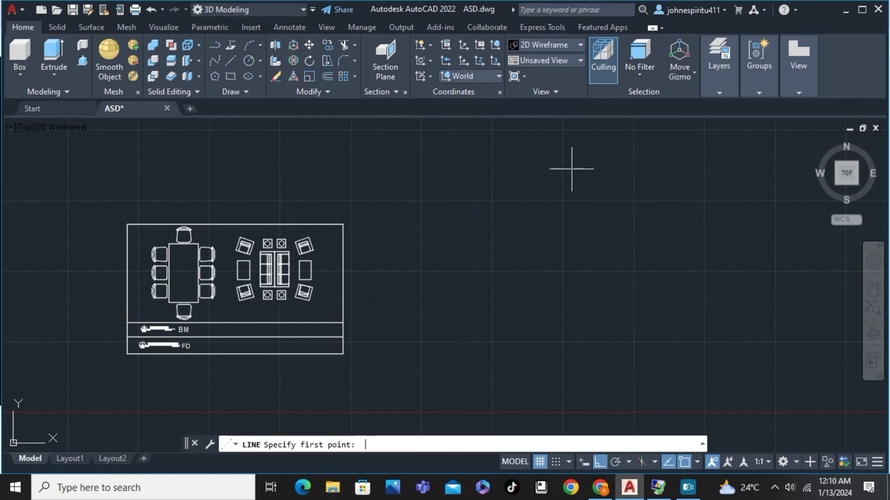
Pick the start point of the horizontal dashed line right of the furniture plan.
{"action": "left_click", "coordinate": [571, 169]}
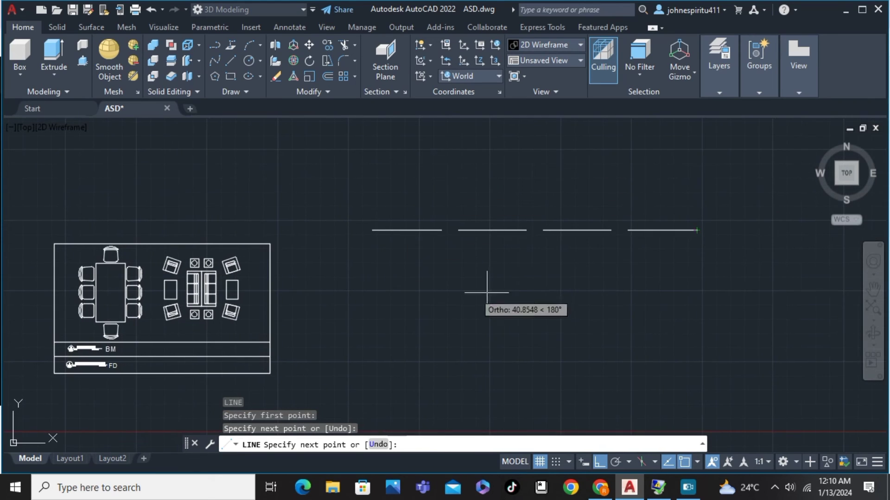
{"action": "mouse_move", "coordinate": [672, 201]}
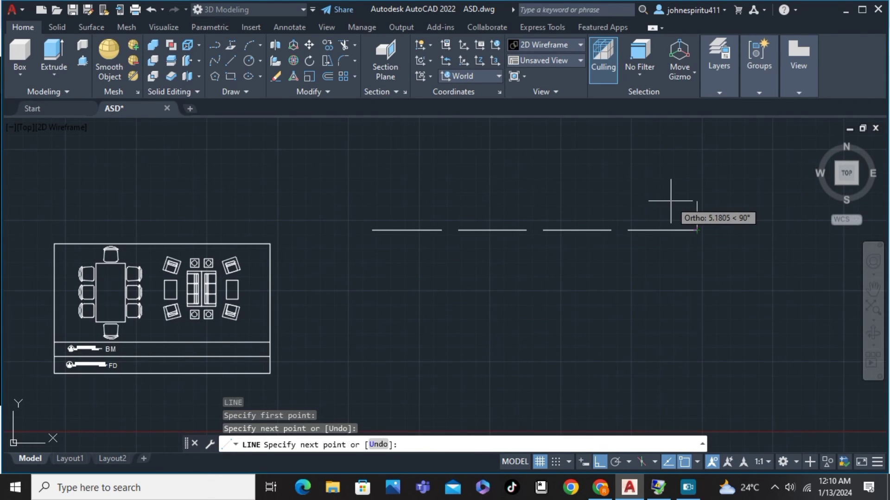